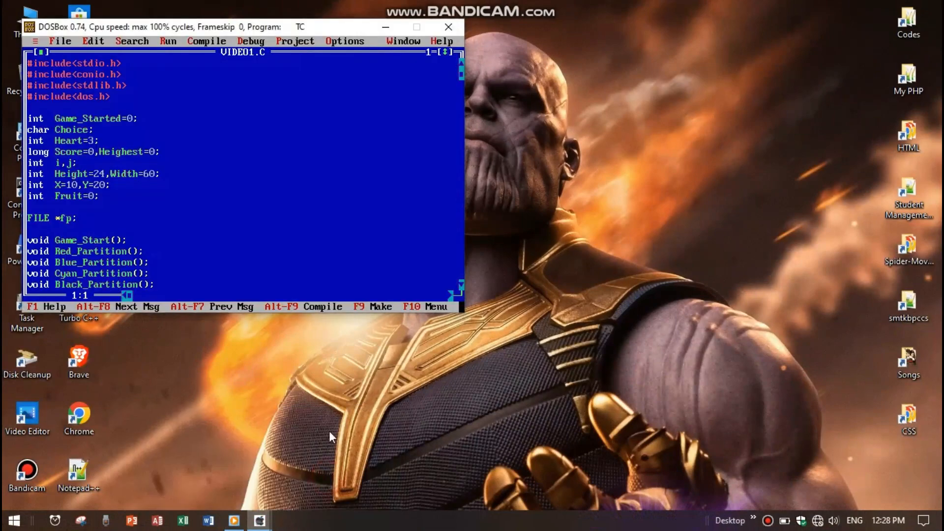
Focus the full-screen editor and scroll VIDEO1.C down to Control()'s W/A/S/D switch cases
left_click(416, 27)
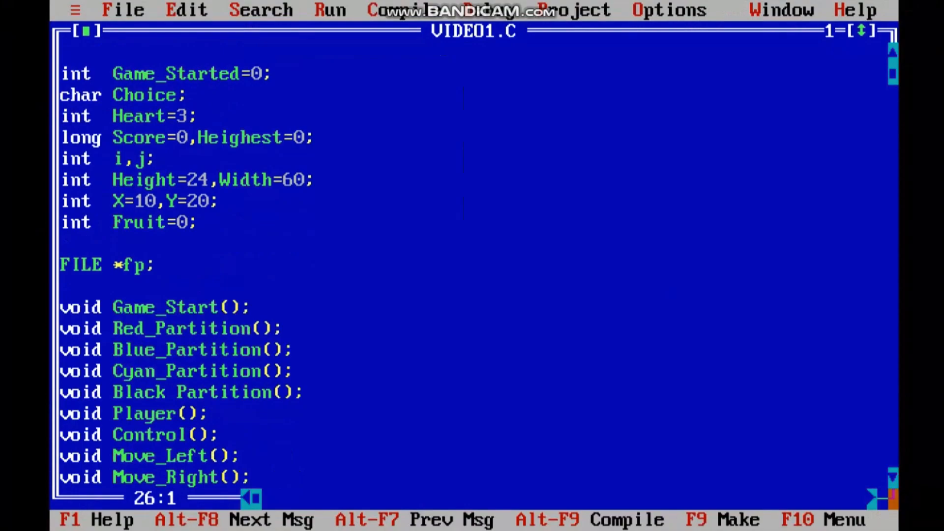
scroll("down", 3)
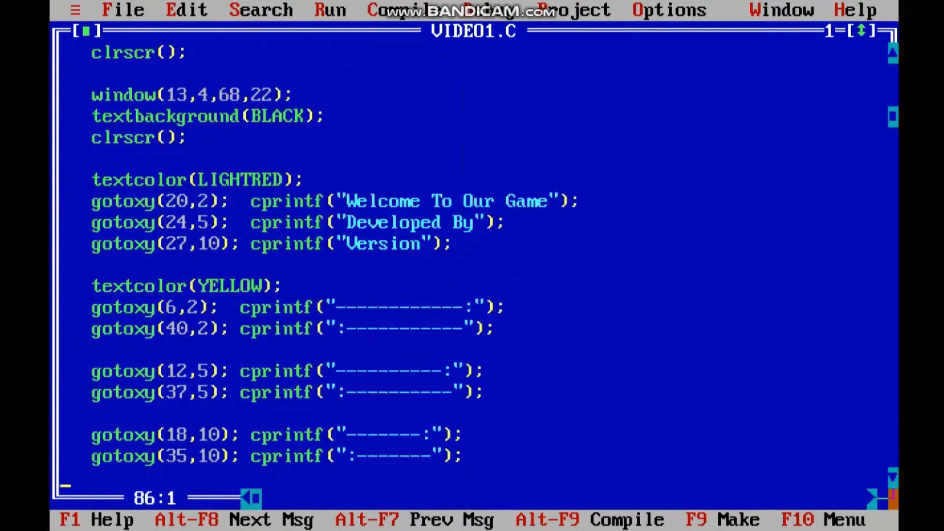
scroll("down", 3)
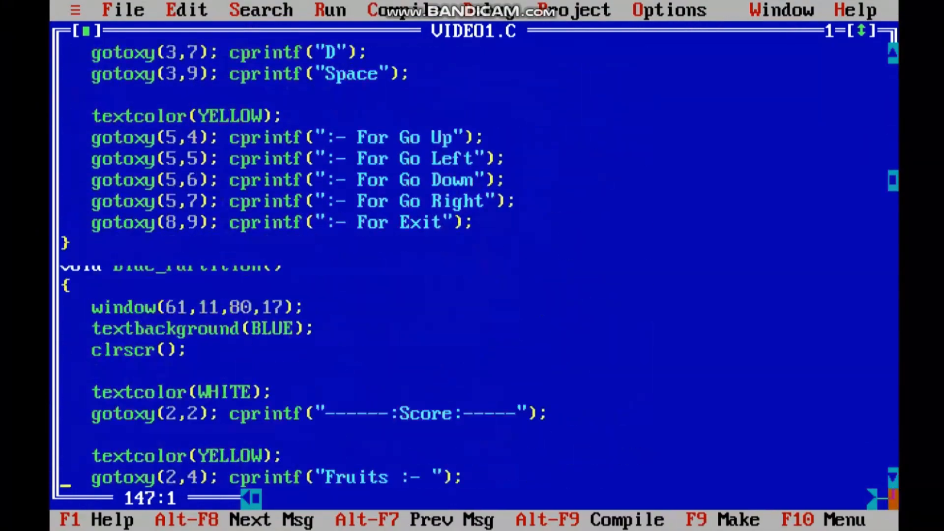
scroll("down", 3)
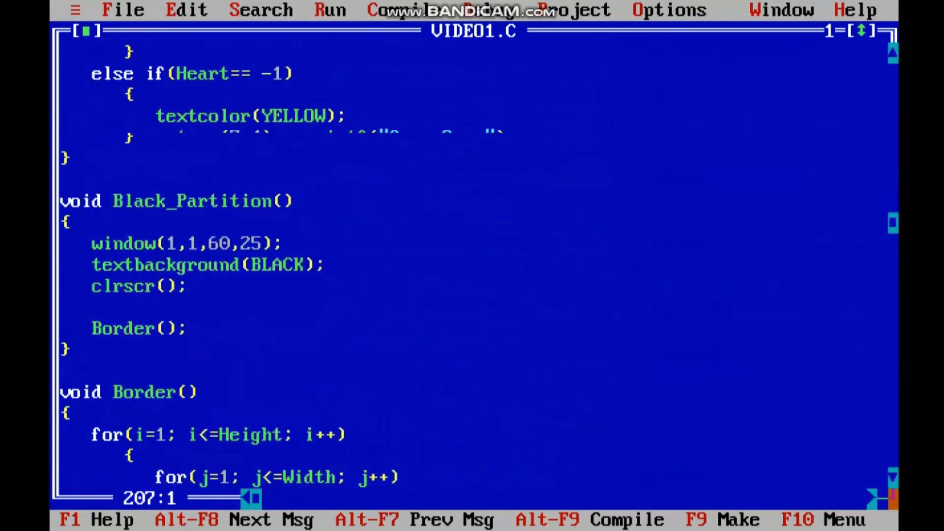
scroll("down", 3)
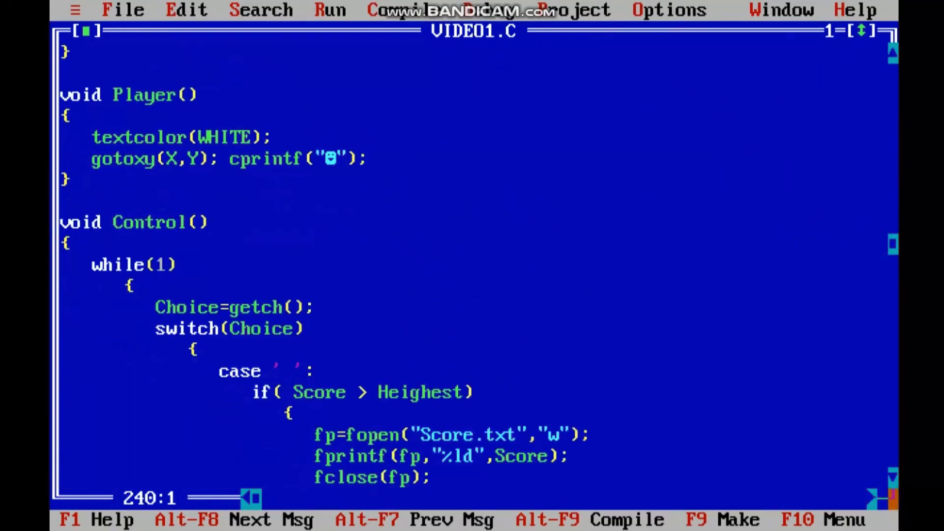
scroll("down", 3)
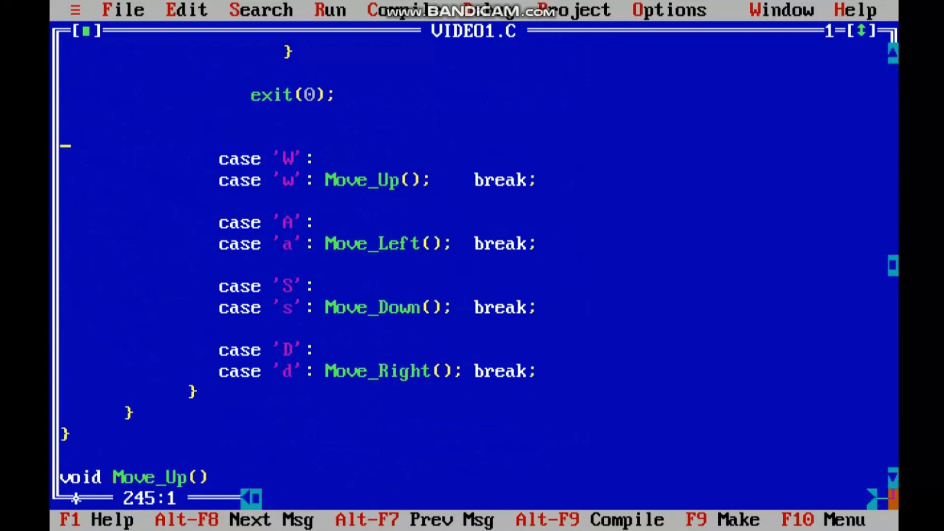
Add 'case 72:', 'case 75:', 'case 80:' and 'case 77:' above the W, A, S and D cases
type("case 72:")
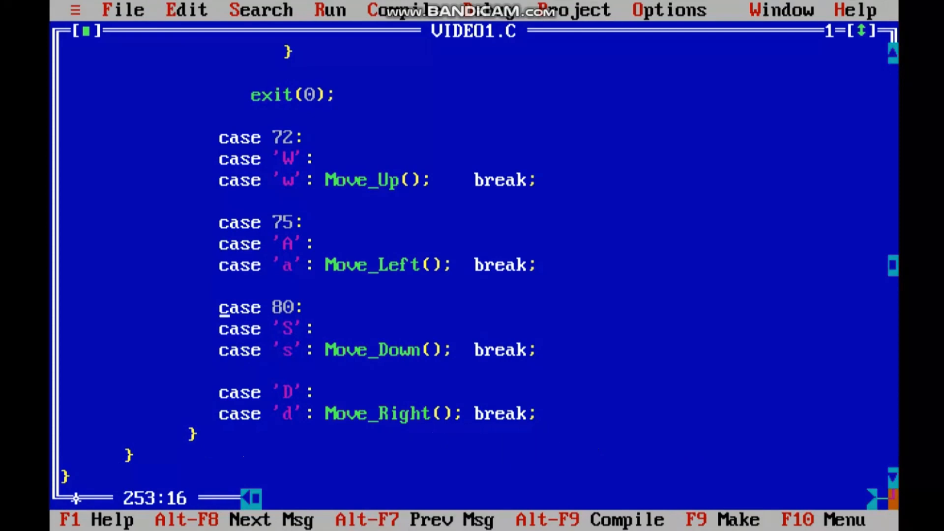
type("case 77:")
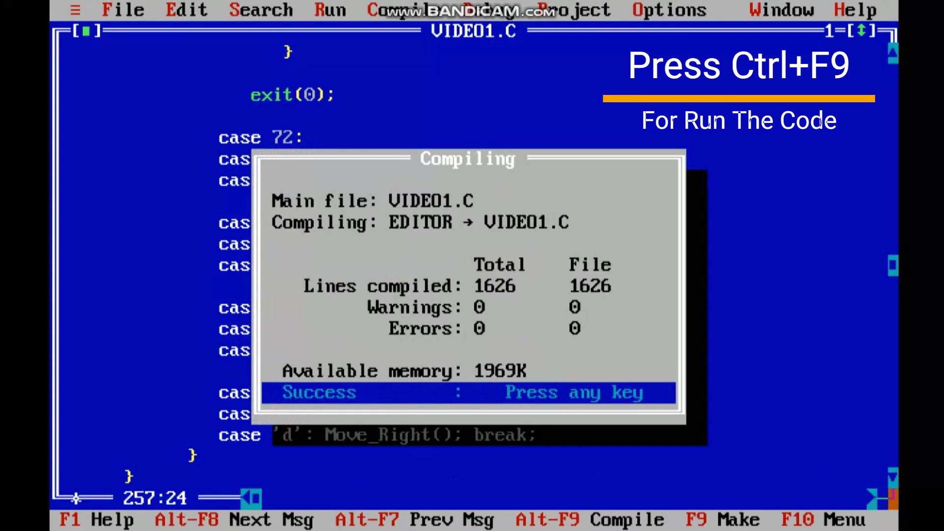
Compile and run VIDEO1.C with zero errors, reaching the game's welcome screen
key("enter")
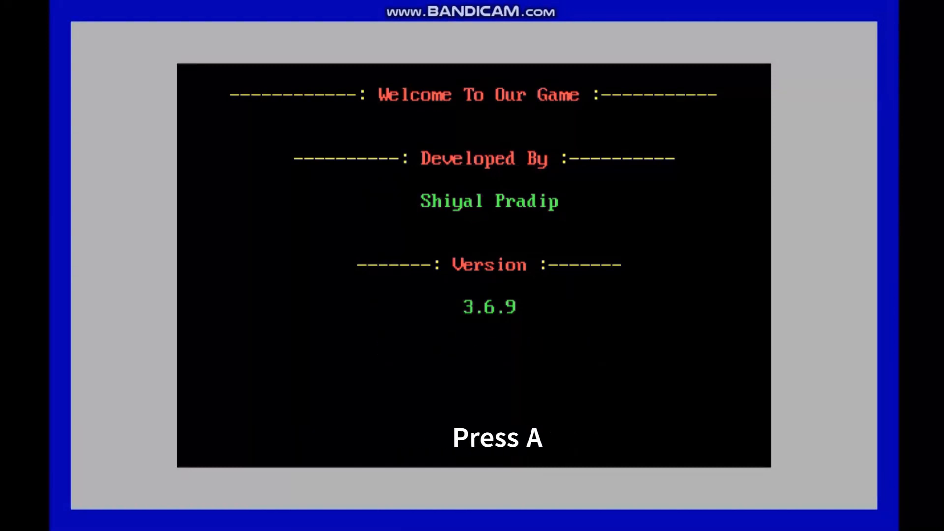
Dismiss the welcome screen with A to begin a round with status Playing
key("a")
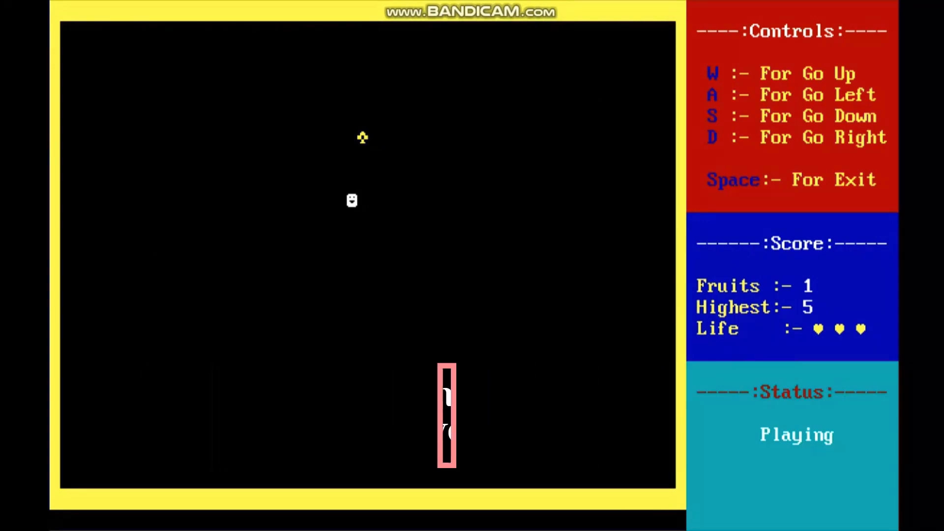
Move the player down, left and right to collect fruit up to 3, then exit with Space
key("s")
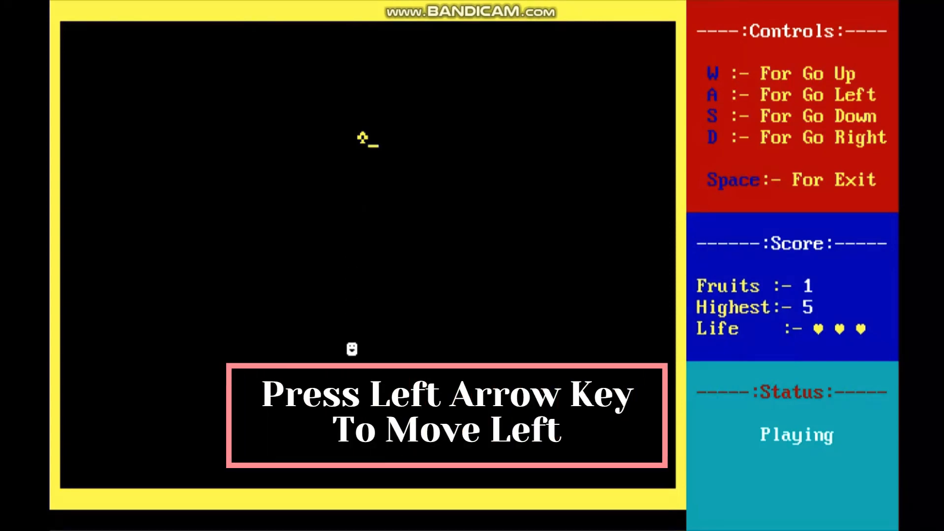
key("Left")
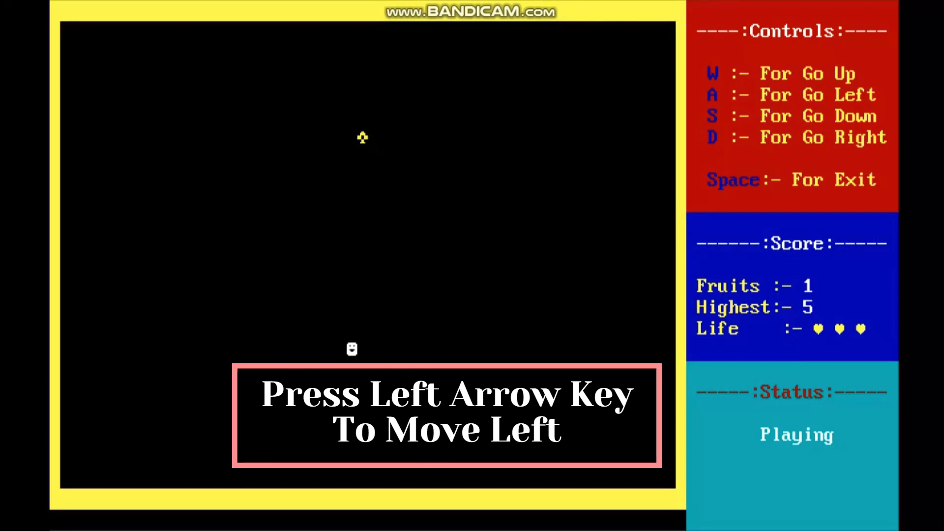
key("Left")
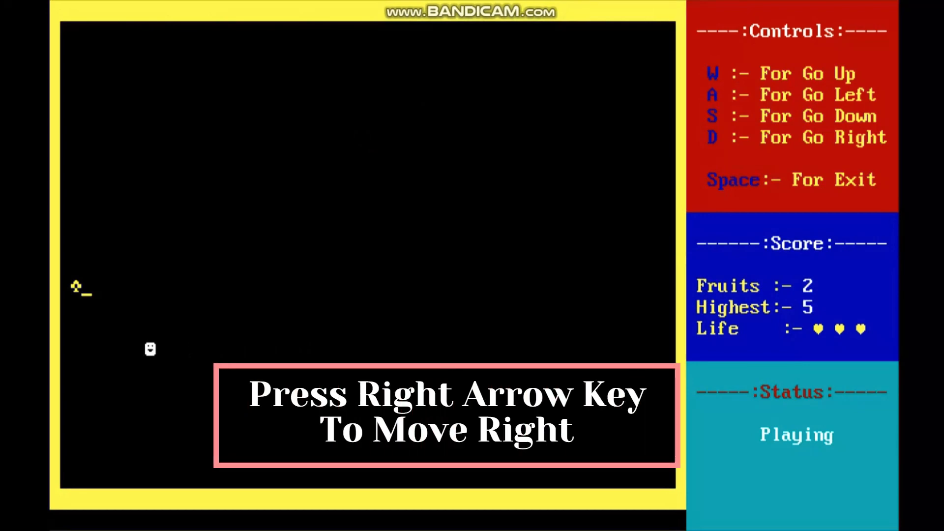
key("right")
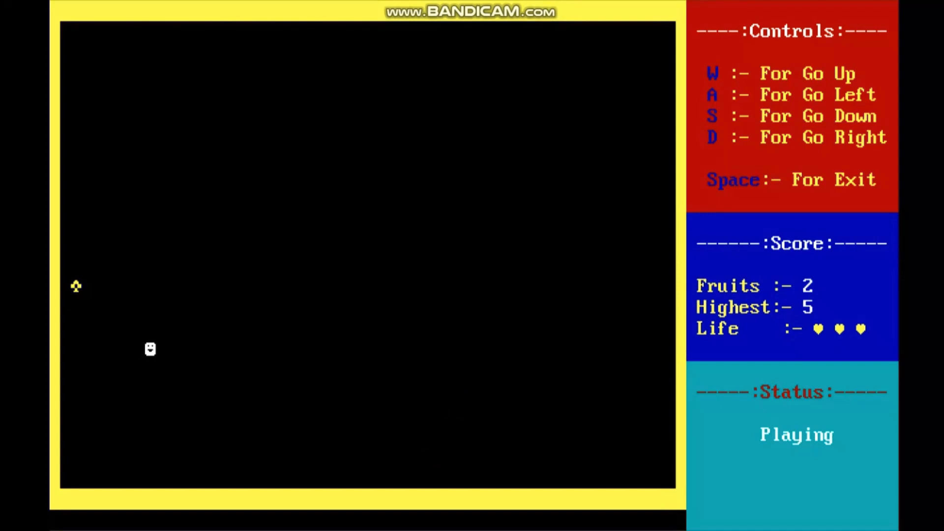
key("d")
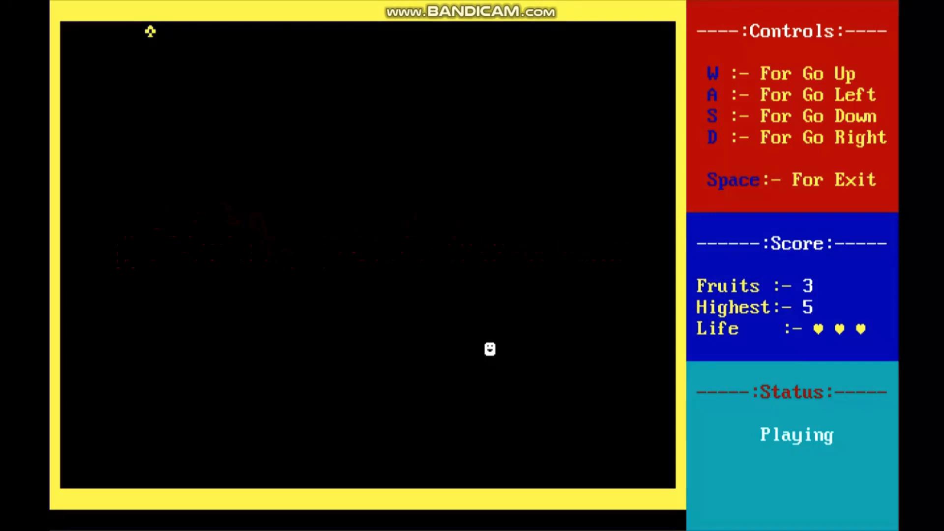
key("space")
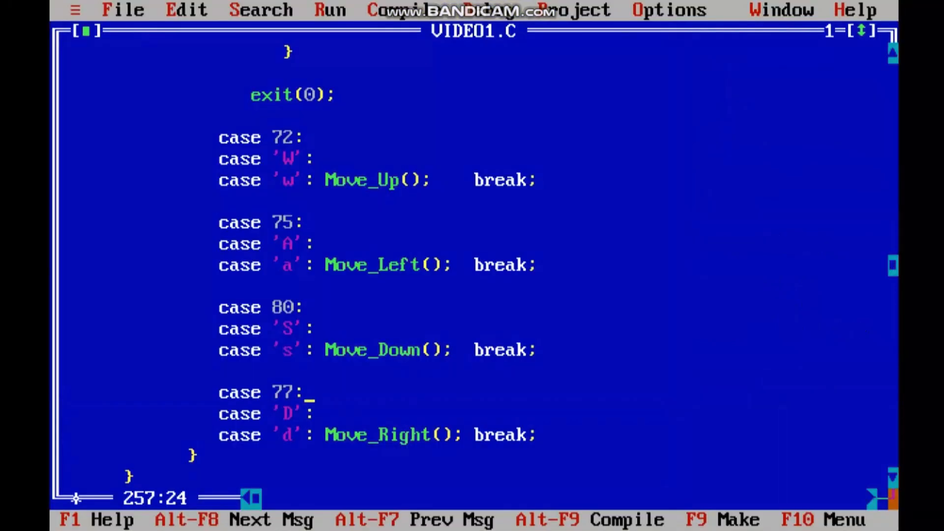